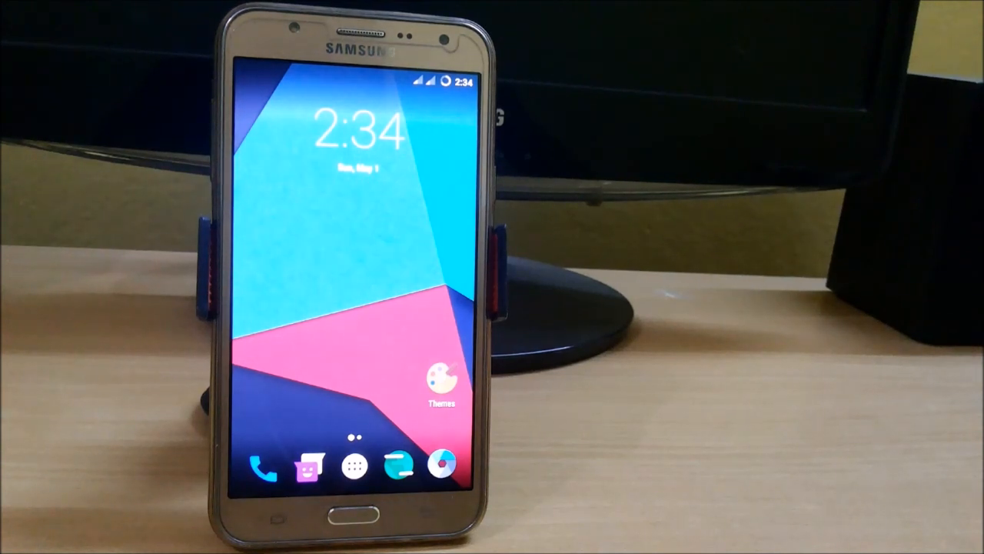
Step: Reboot the phone into TWRP recovery and reach its Screen settings page
left_click(357, 464)
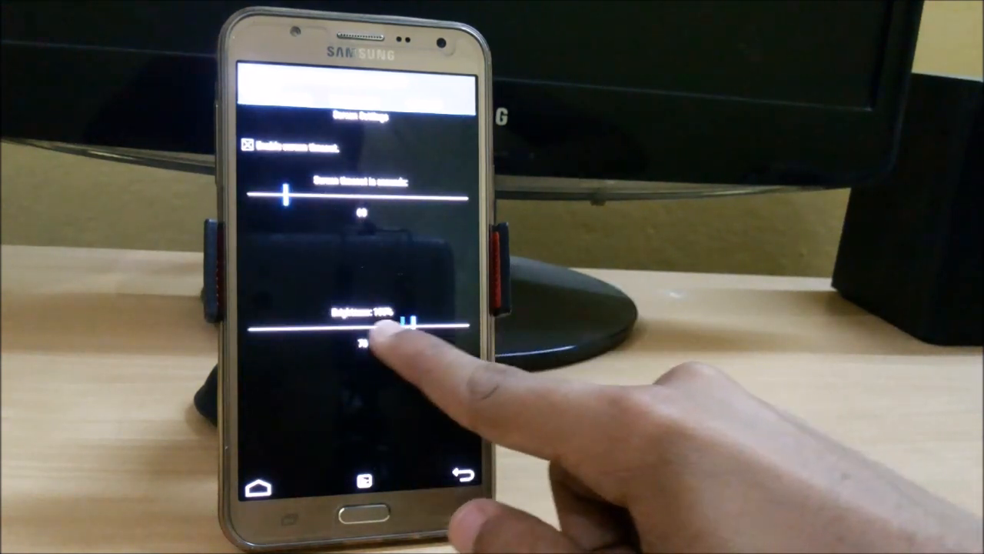
Step: Raise brightness, then Advanced Wipe the Dalvik cache, cache, data and system partitions
left_click_drag(403, 326, 315, 330)
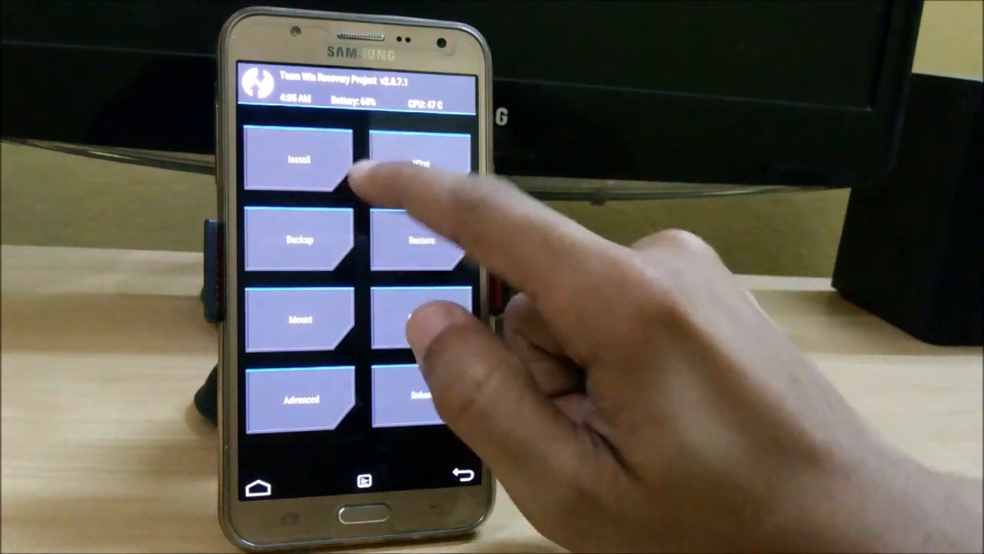
left_click(299, 160)
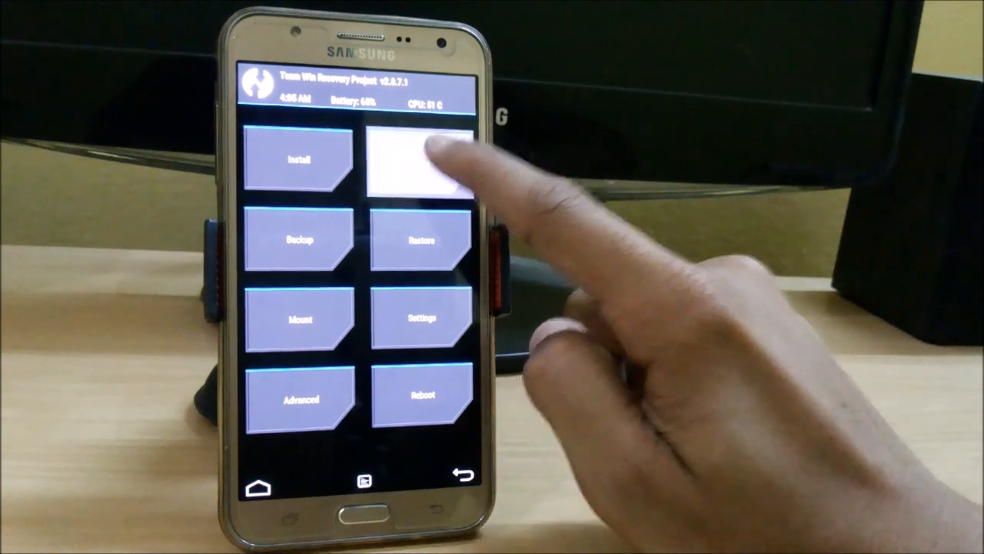
left_click(421, 162)
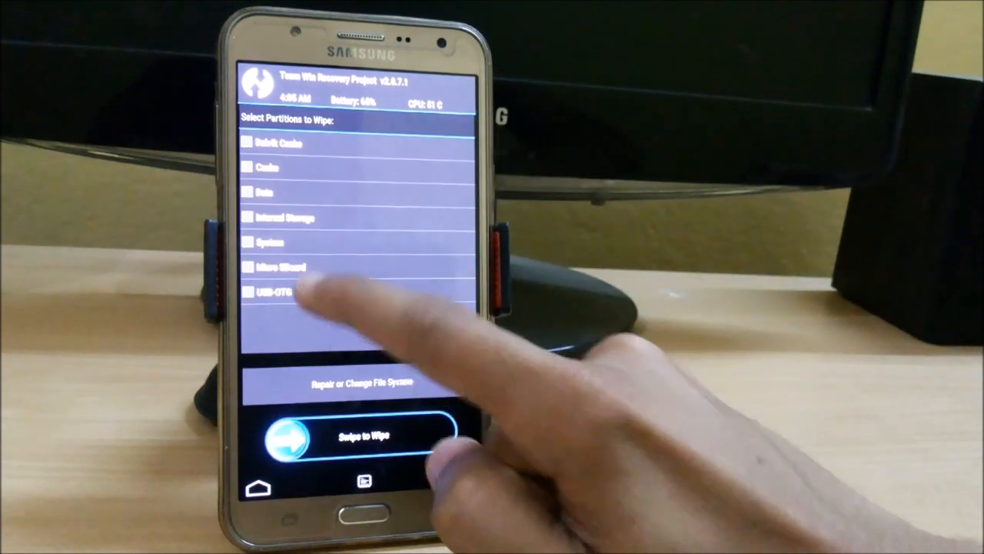
left_click(247, 242)
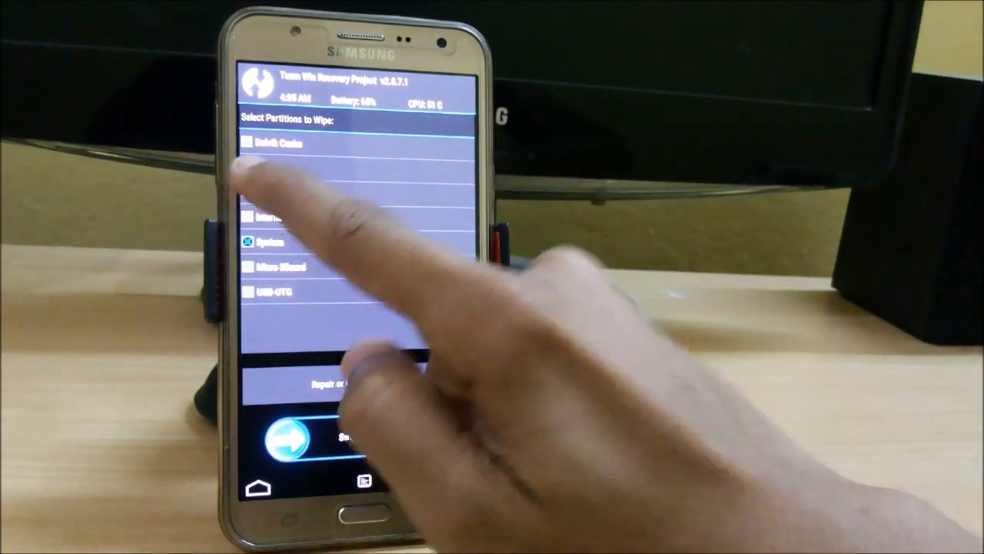
left_click(249, 194)
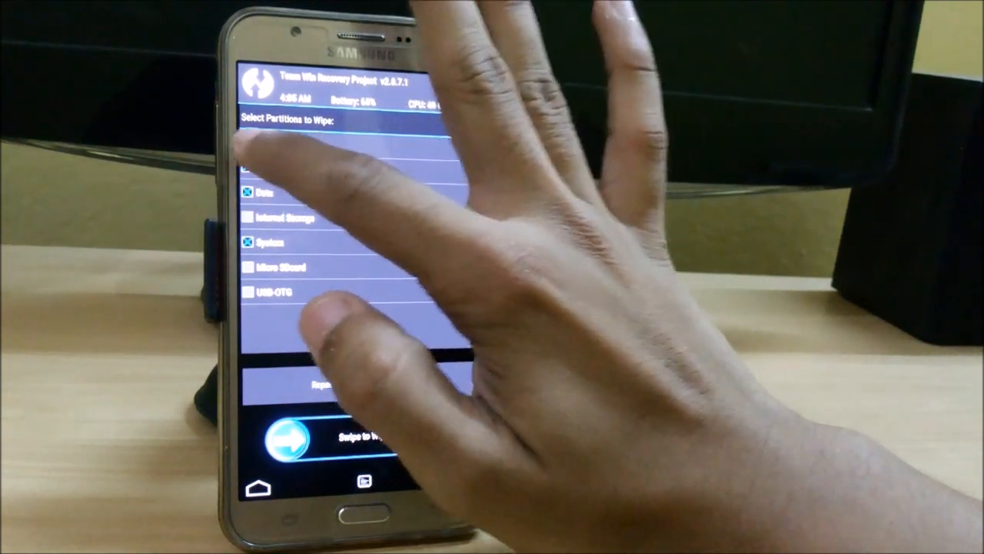
left_click_drag(289, 438, 434, 434)
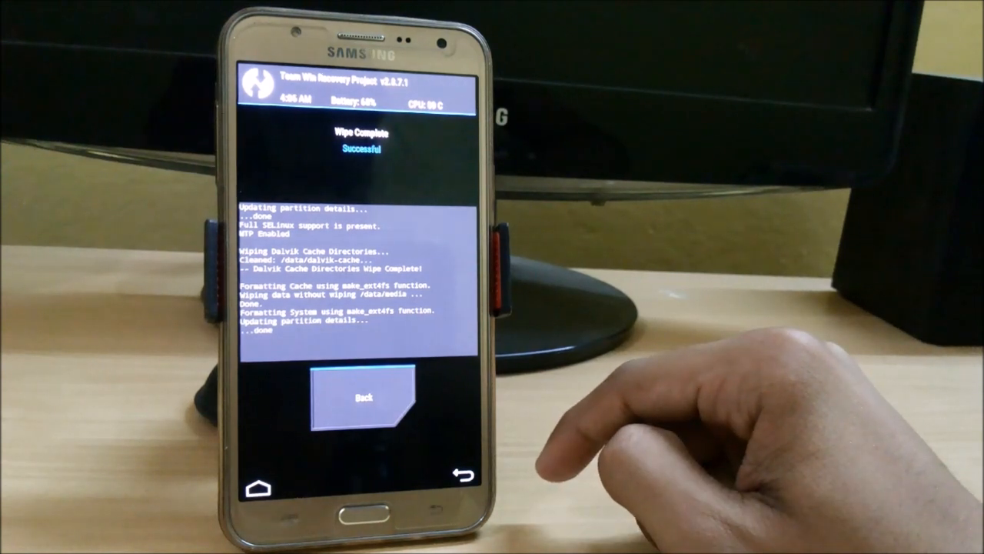
left_click(363, 397)
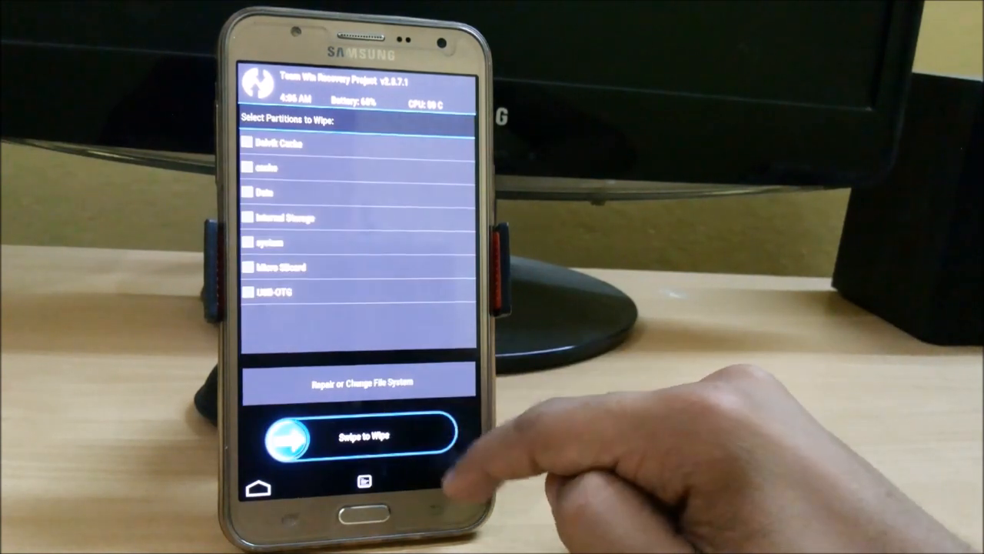
Step: Install the cm-13.0 zip from /sdcard and reboot the system into CyanogenMod
left_click(453, 476)
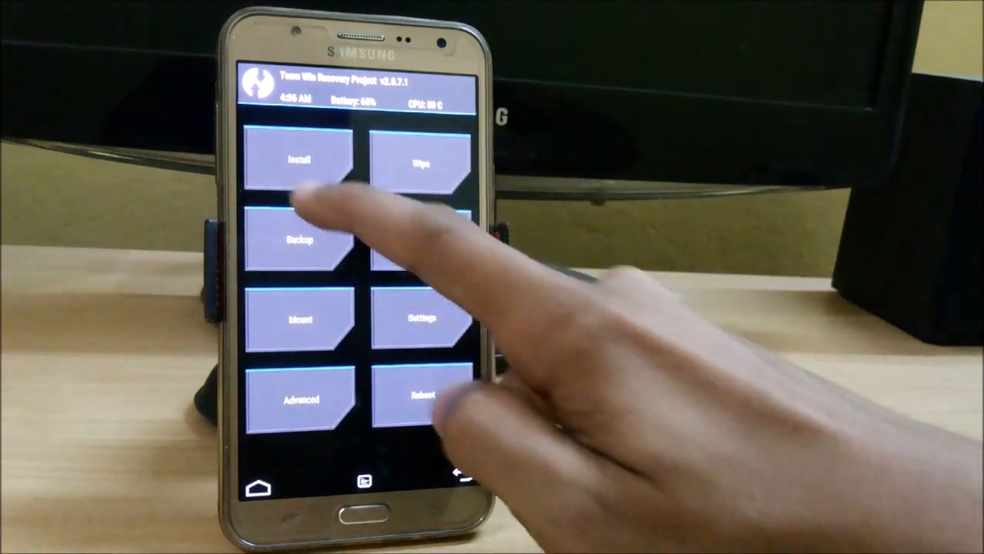
left_click(298, 159)
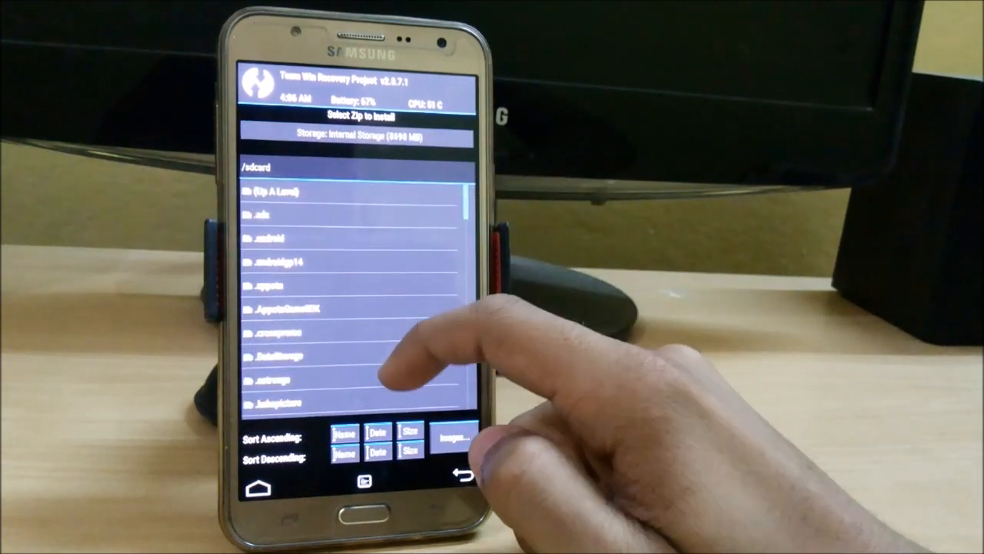
scroll("down", 3)
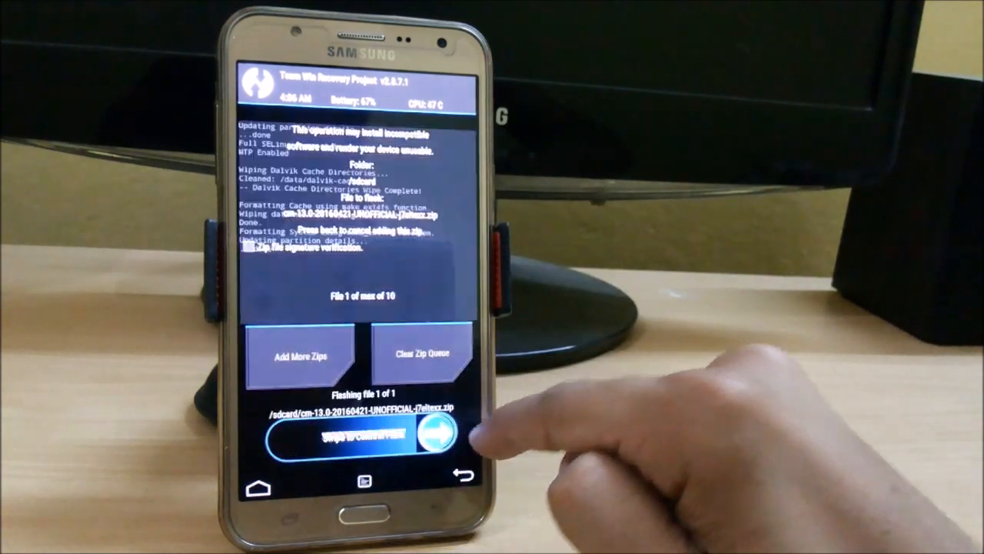
left_click_drag(292, 433, 431, 433)
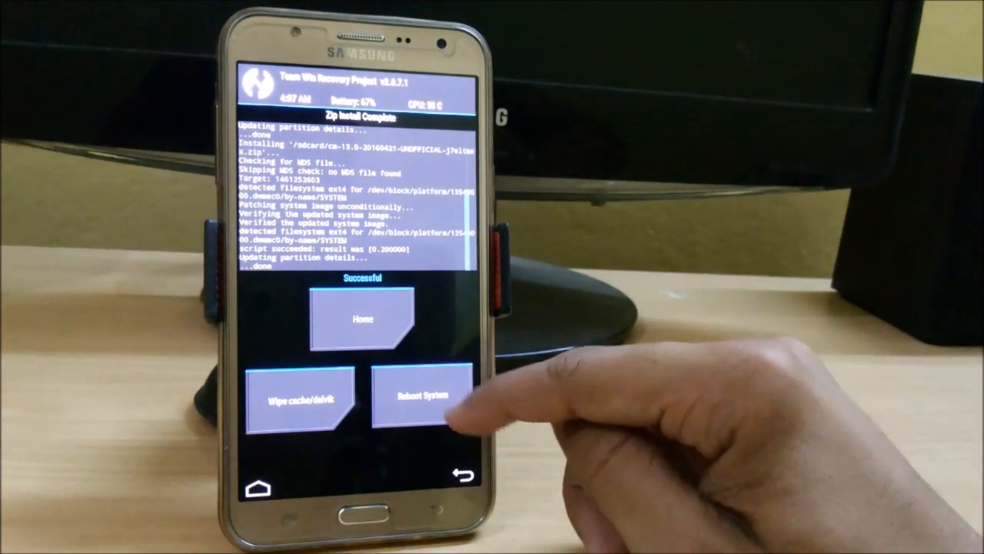
left_click(421, 397)
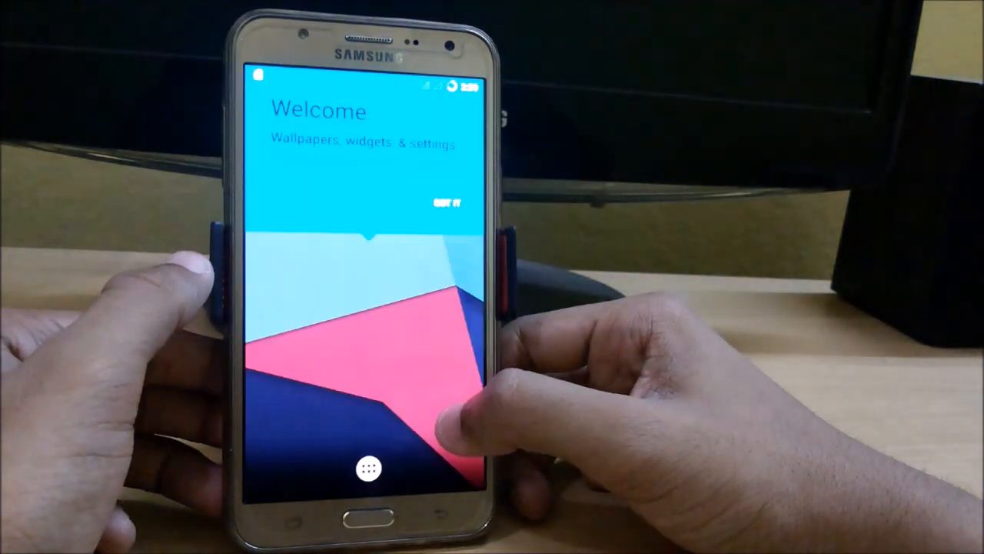
Step: Dismiss the Welcome screen and scroll through the alphabetical app drawer
left_click(446, 204)
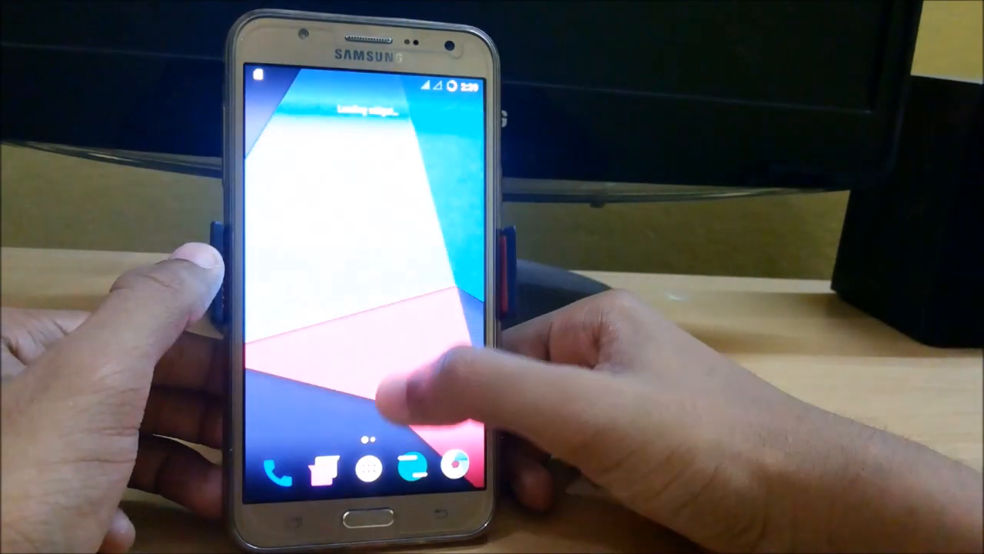
left_click(369, 454)
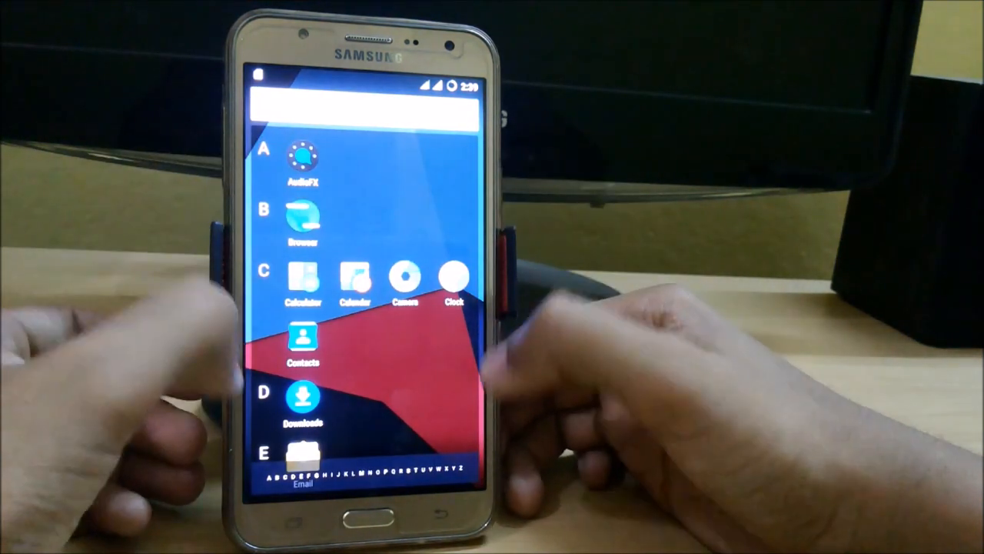
scroll("down", 3)
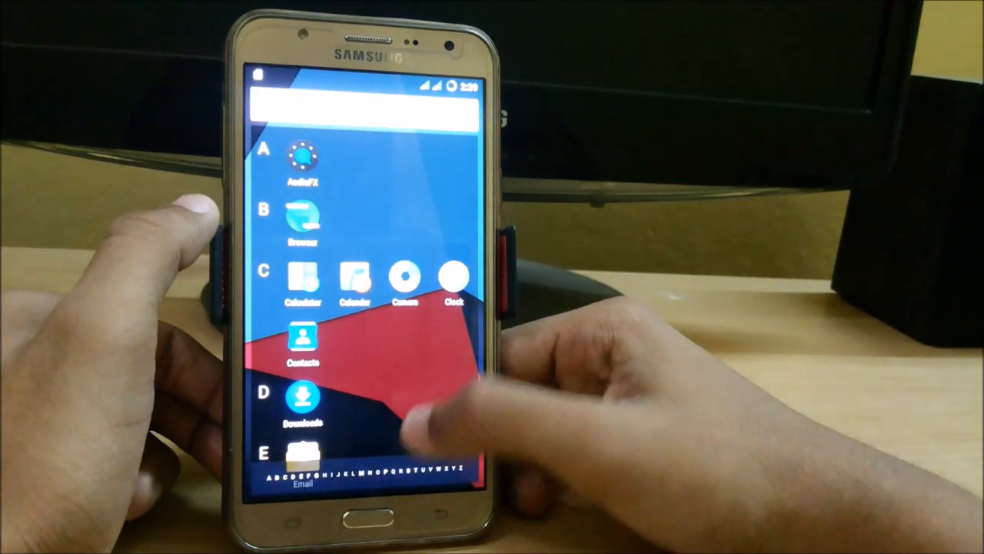
scroll("down", 3)
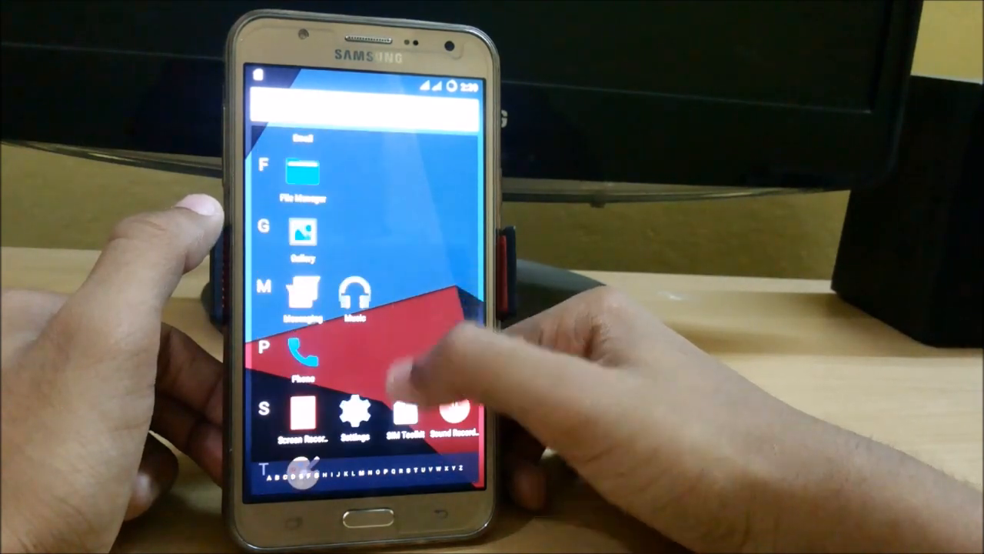
Step: View Storage & USB showing internal storage and SD card, then go back home
left_click(354, 412)
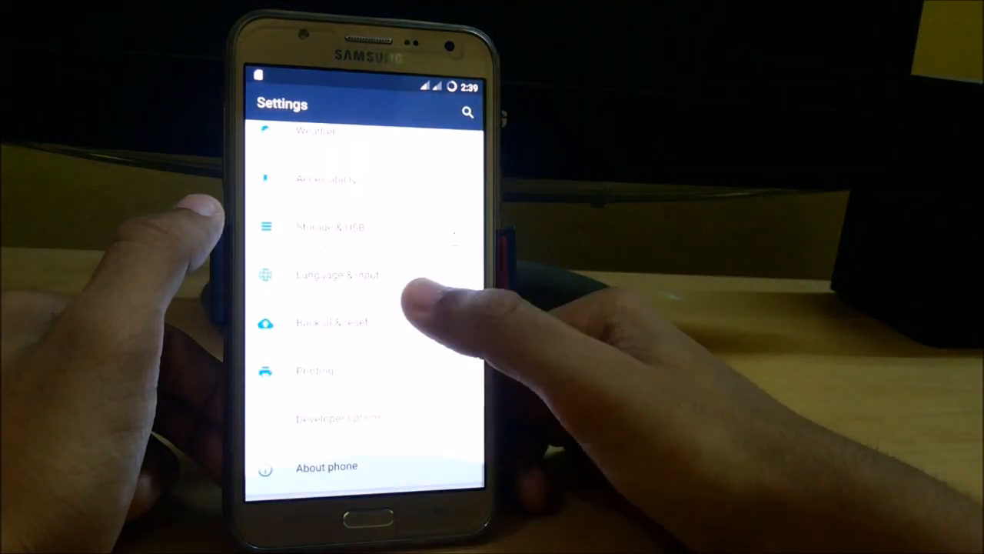
left_click(330, 227)
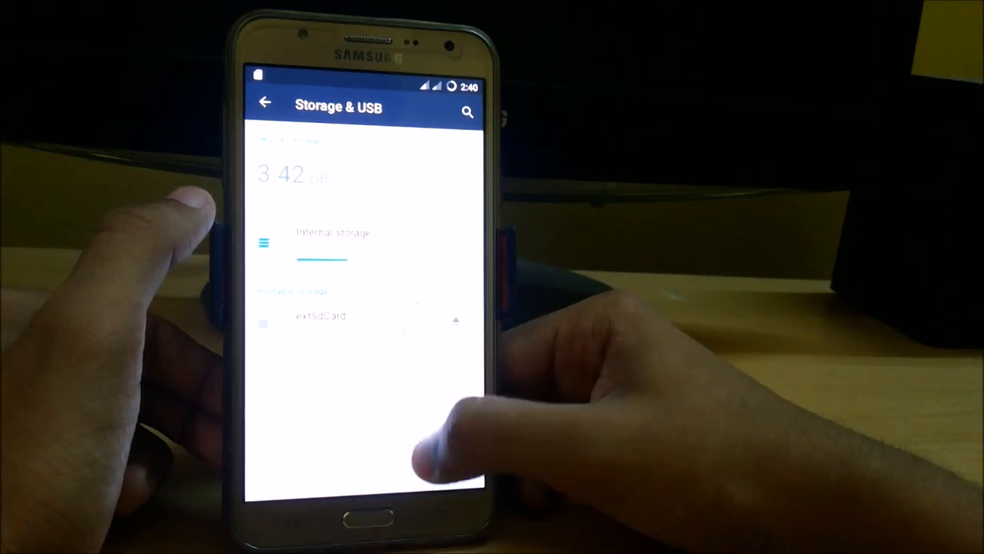
left_click(265, 104)
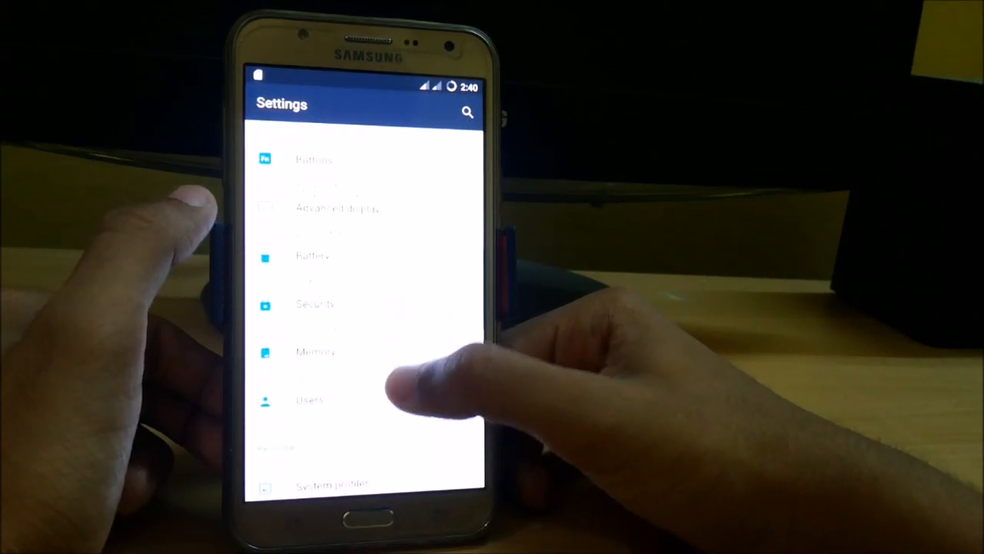
left_click(315, 350)
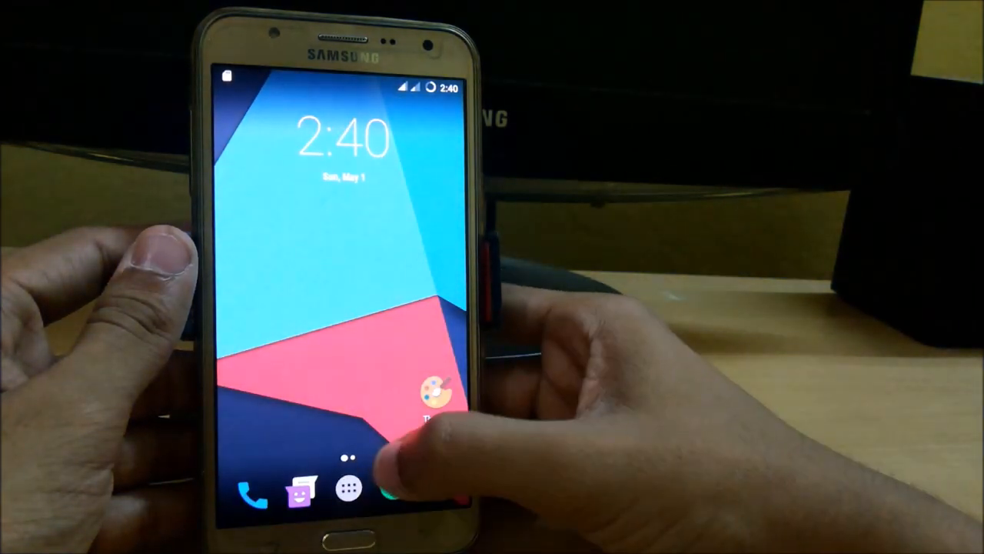
left_click(355, 489)
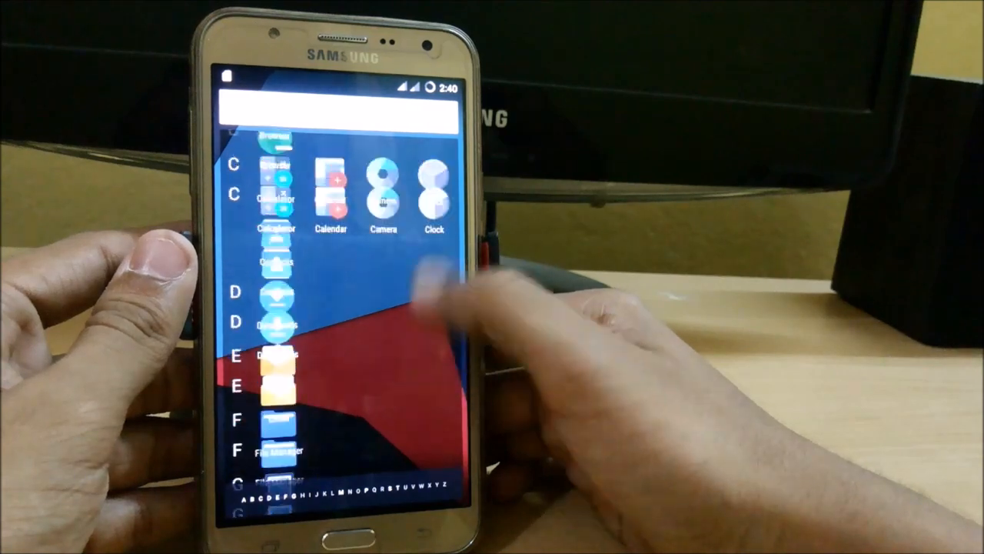
scroll("down", 3)
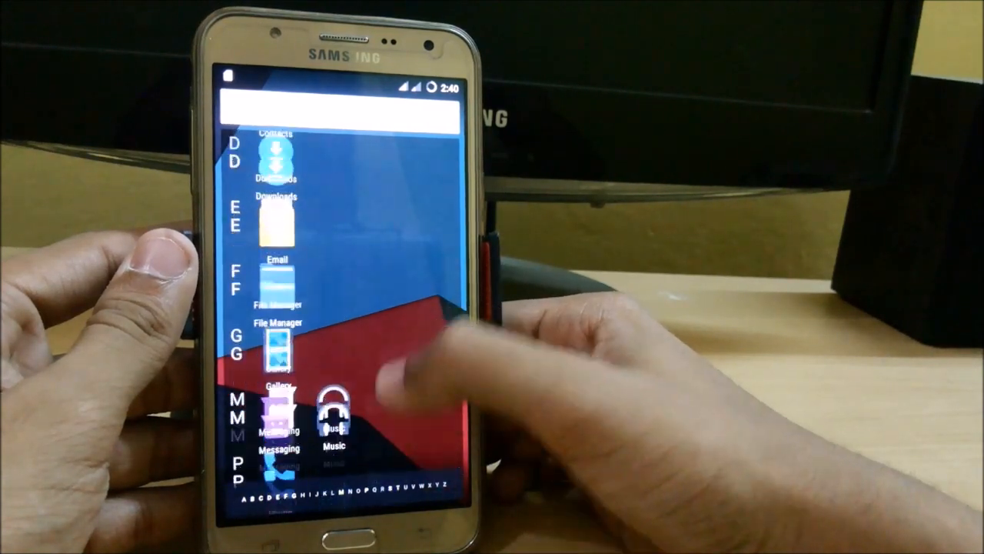
scroll("down", 3)
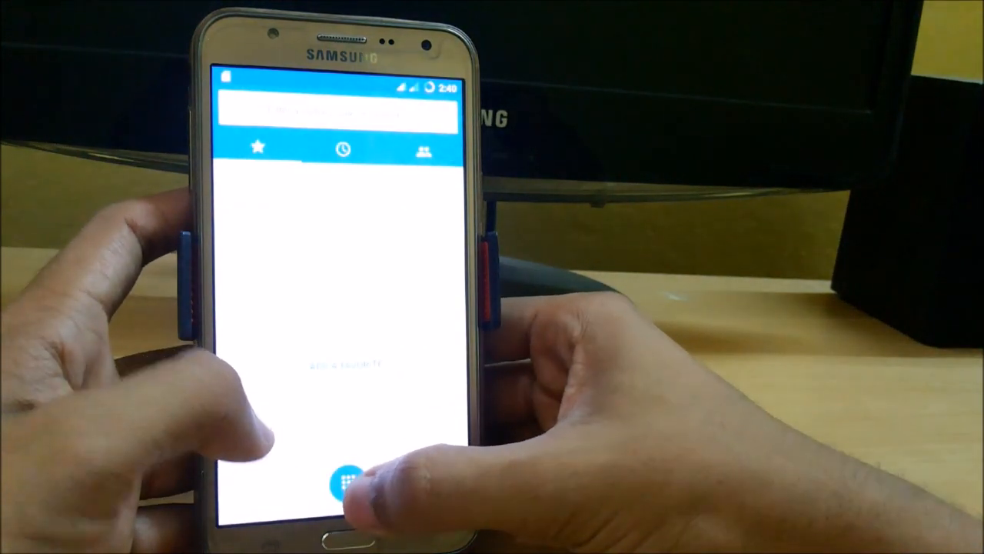
left_click(342, 480)
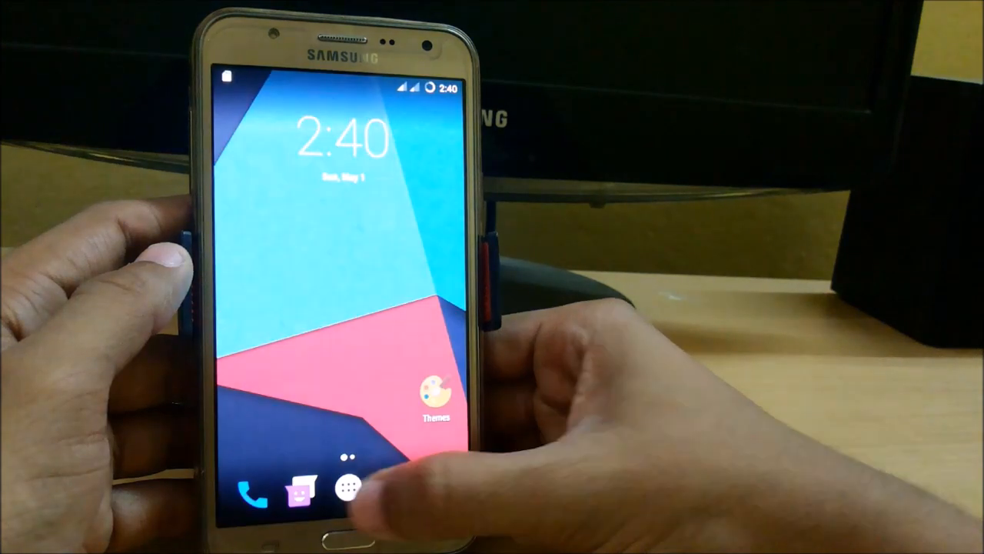
Step: Reopen the app drawer from the dock and scroll through the installed apps
left_click(364, 483)
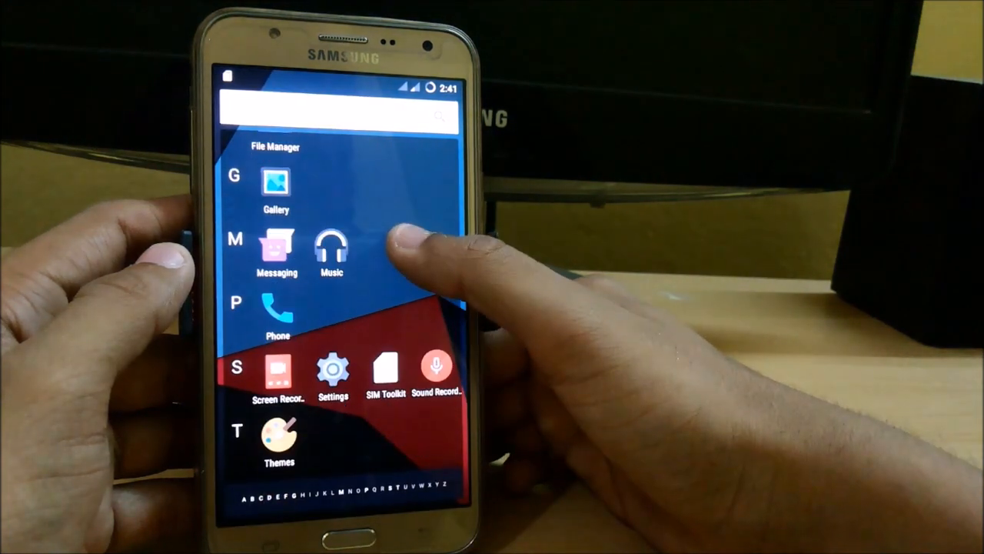
left_click(276, 184)
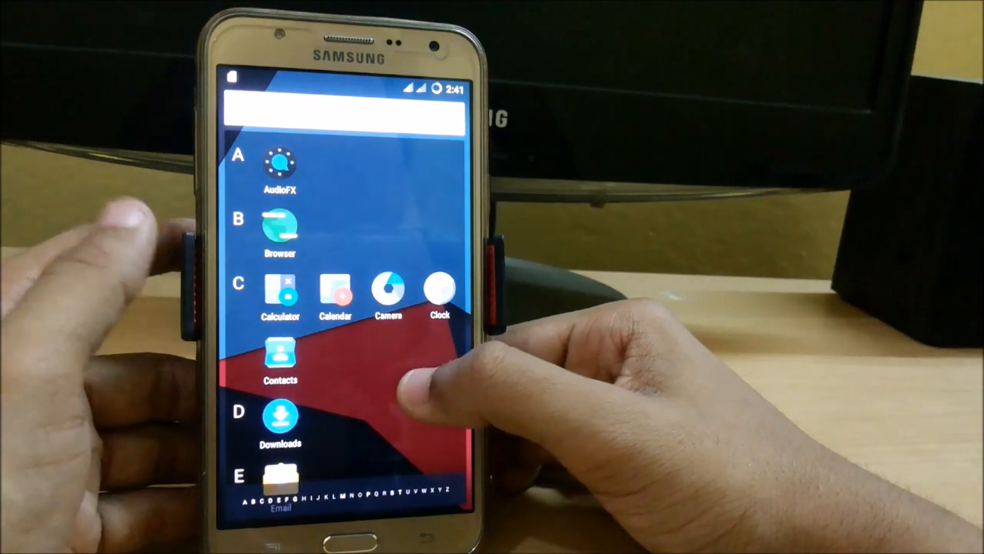
scroll("down", 3)
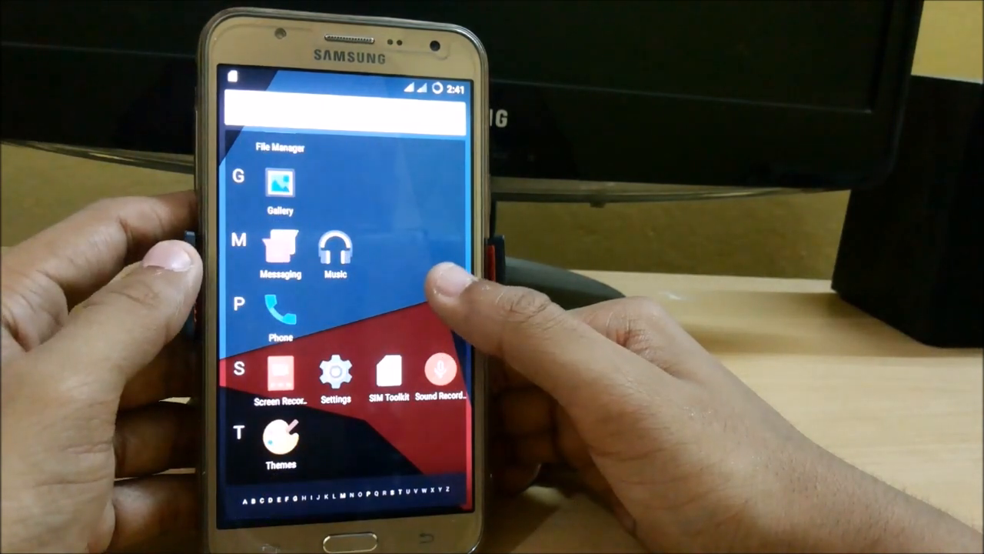